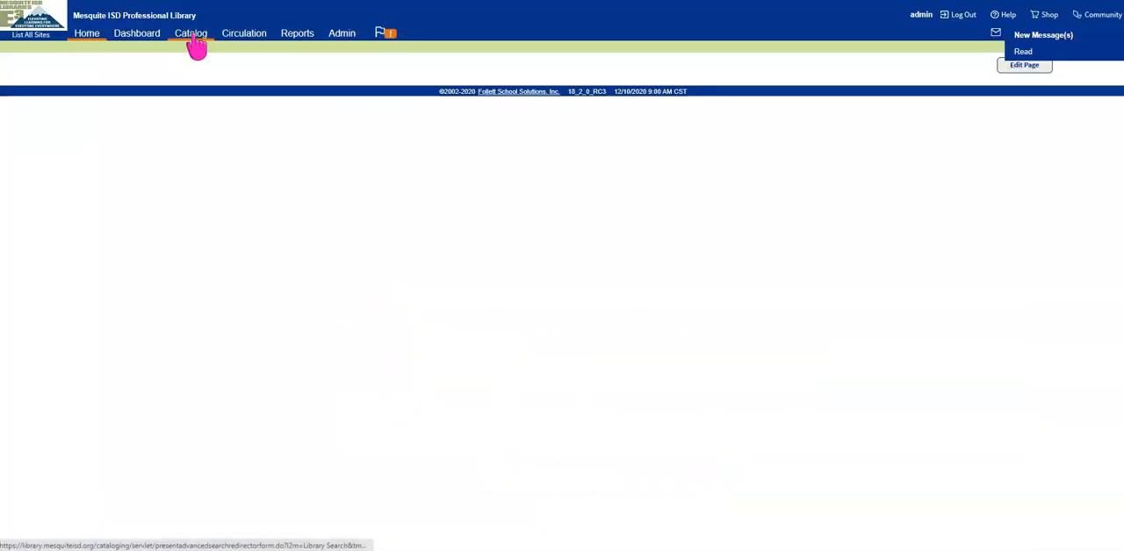
# Open Destiny Discover's topic home page from the Back Office Catalog area.
pyautogui.click(190, 34)
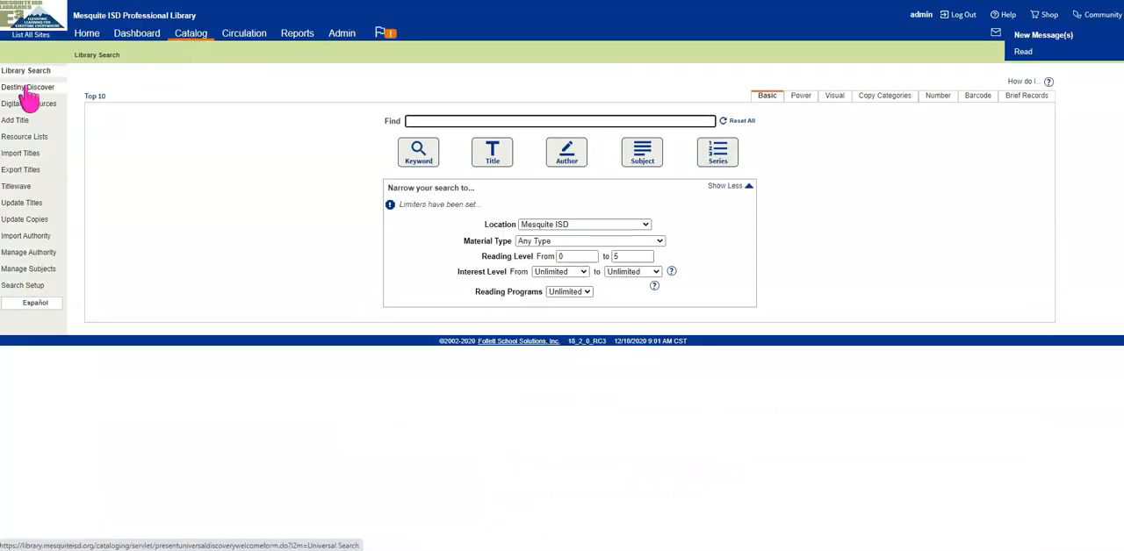
pyautogui.click(27, 86)
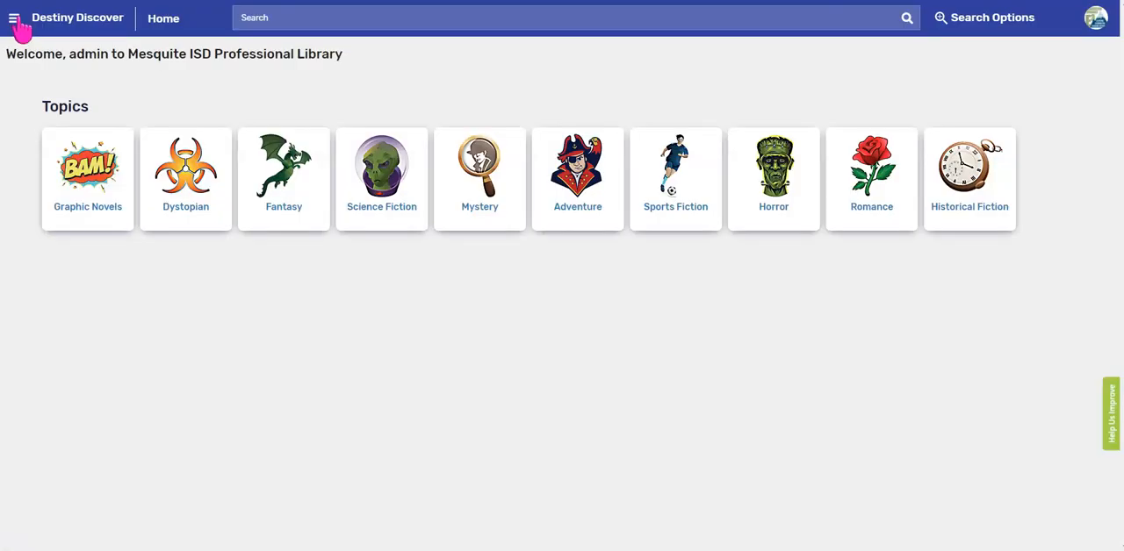
# Show the admin's private collections, like Holiday titles and Spanish Language Books.
pyautogui.click(14, 17)
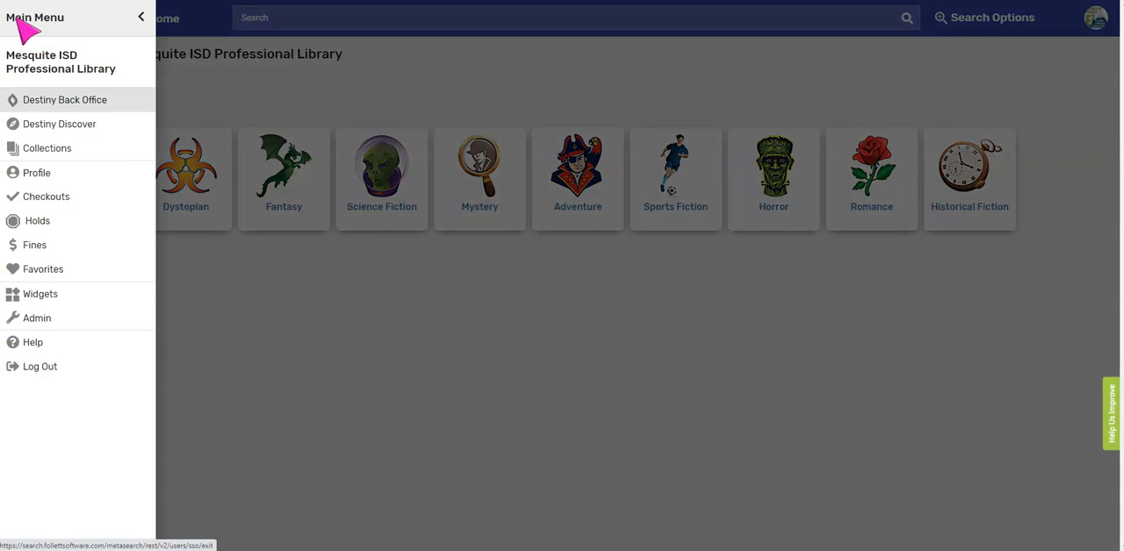
pyautogui.moveTo(47, 148)
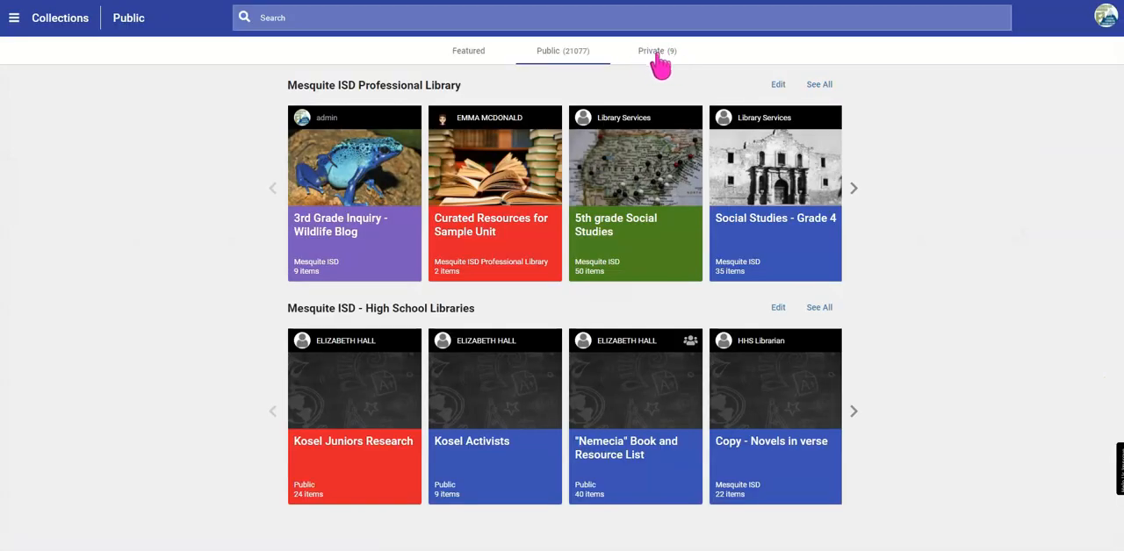
pyautogui.click(656, 50)
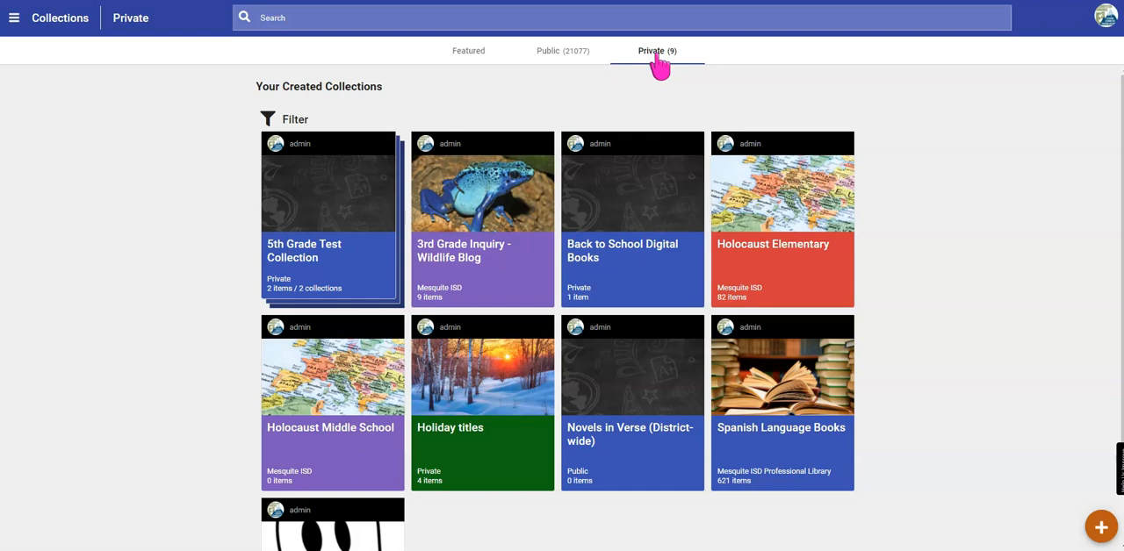
pyautogui.moveTo(1101, 527)
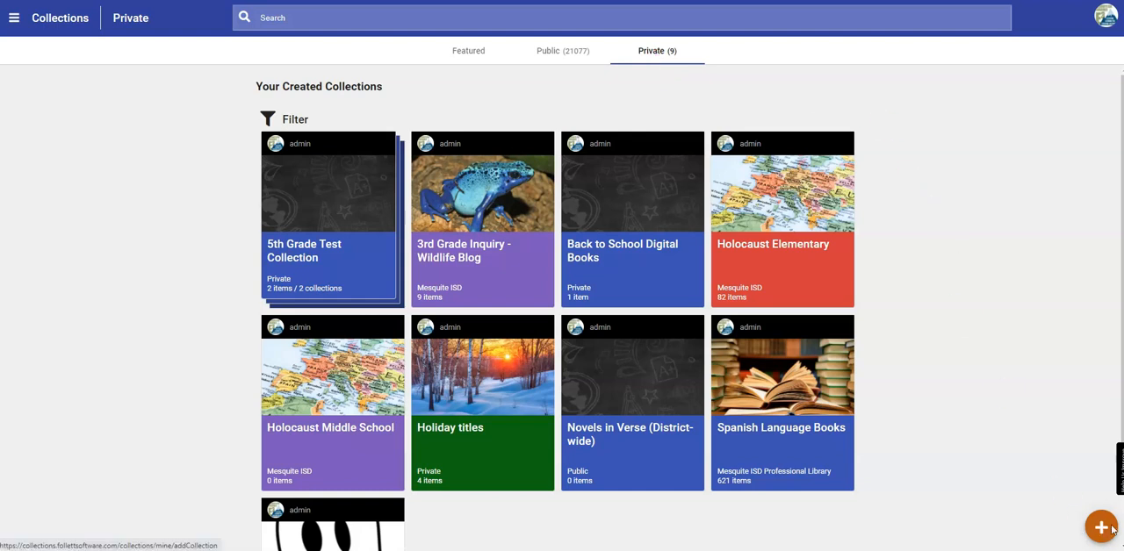
# Create a private collection imported from the Animal Survival resource list and advance to grade/subject.
pyautogui.click(1102, 527)
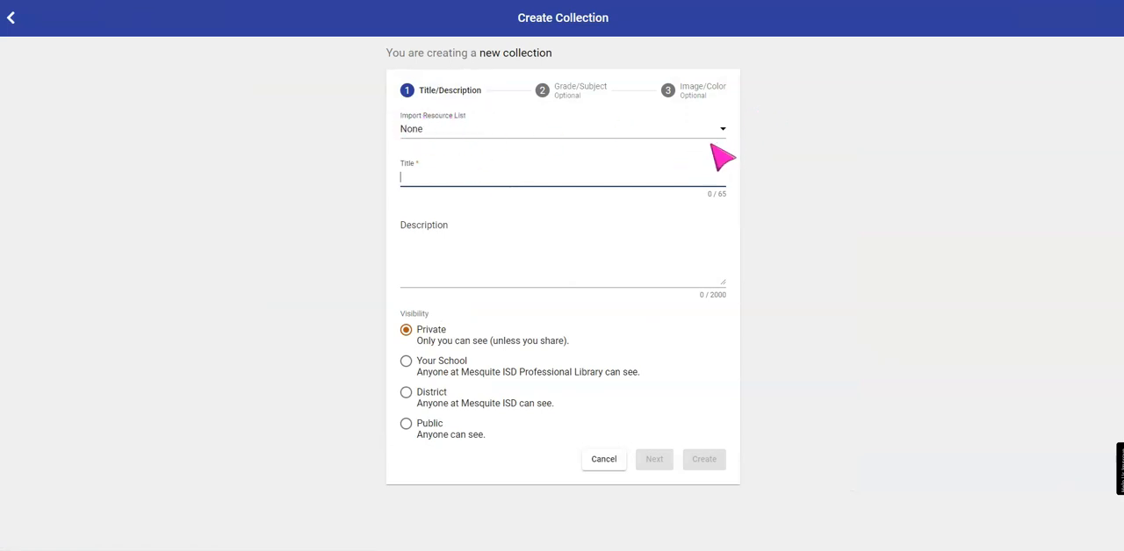
pyautogui.click(562, 128)
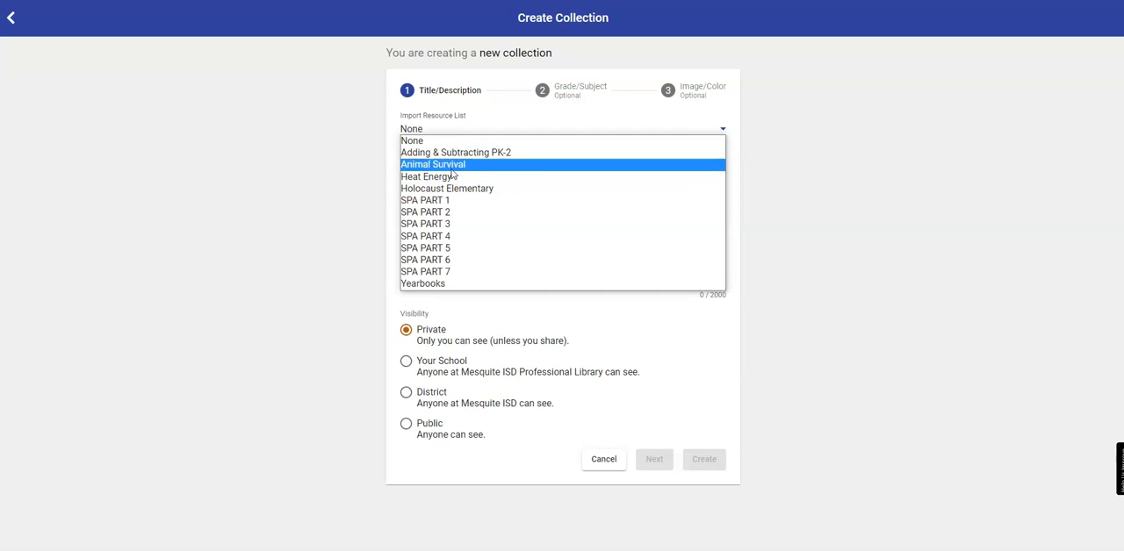
pyautogui.click(431, 164)
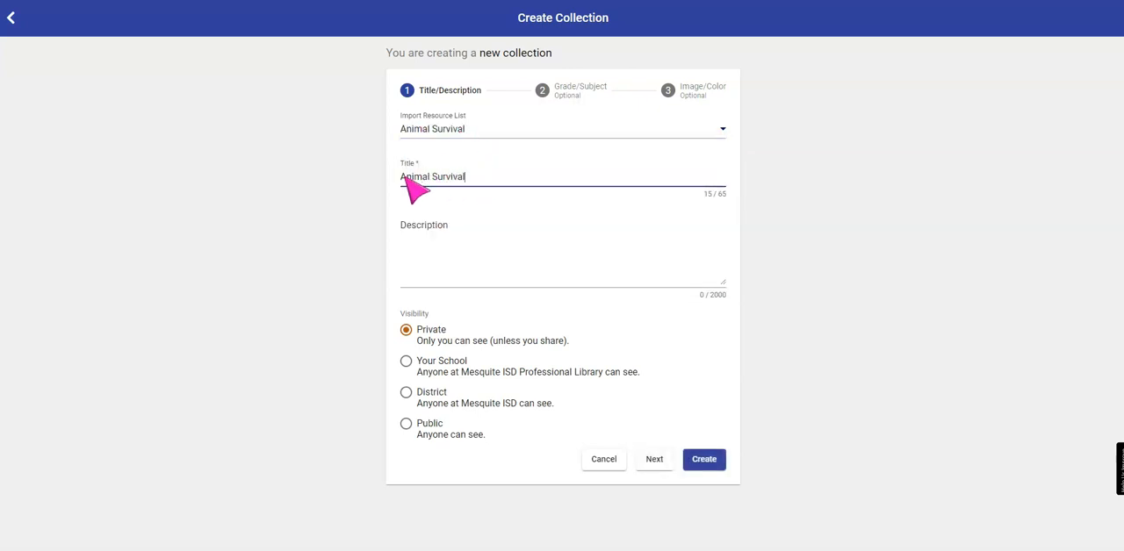
pyautogui.moveTo(531, 189)
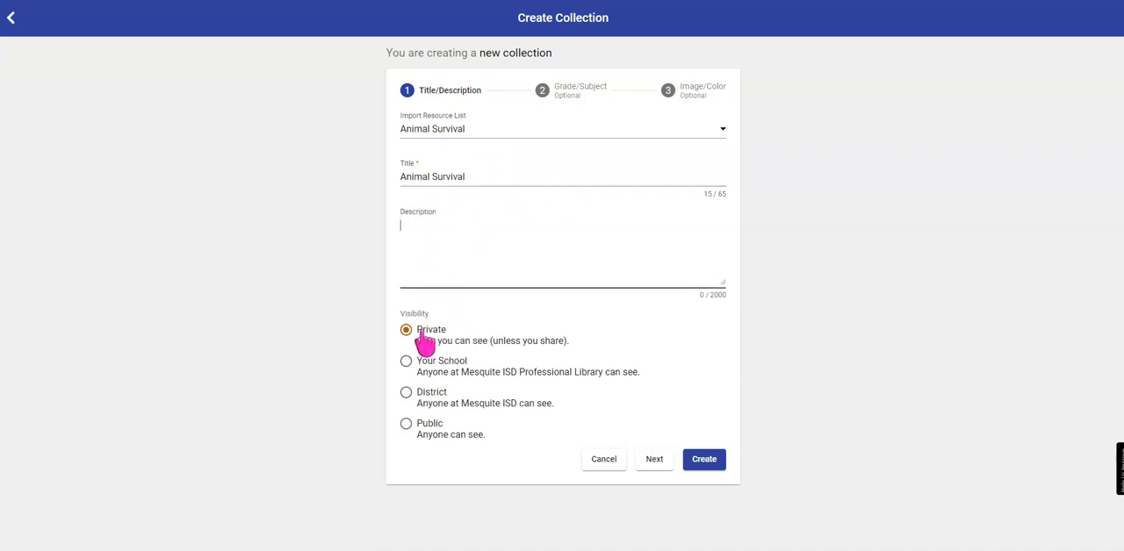
pyautogui.moveTo(498, 347)
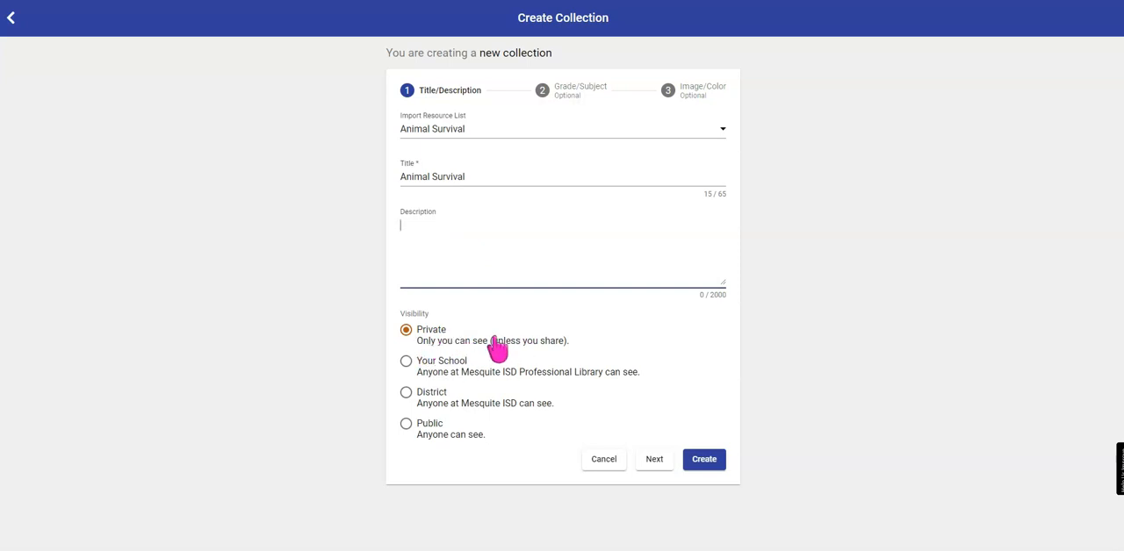
pyautogui.moveTo(654, 459)
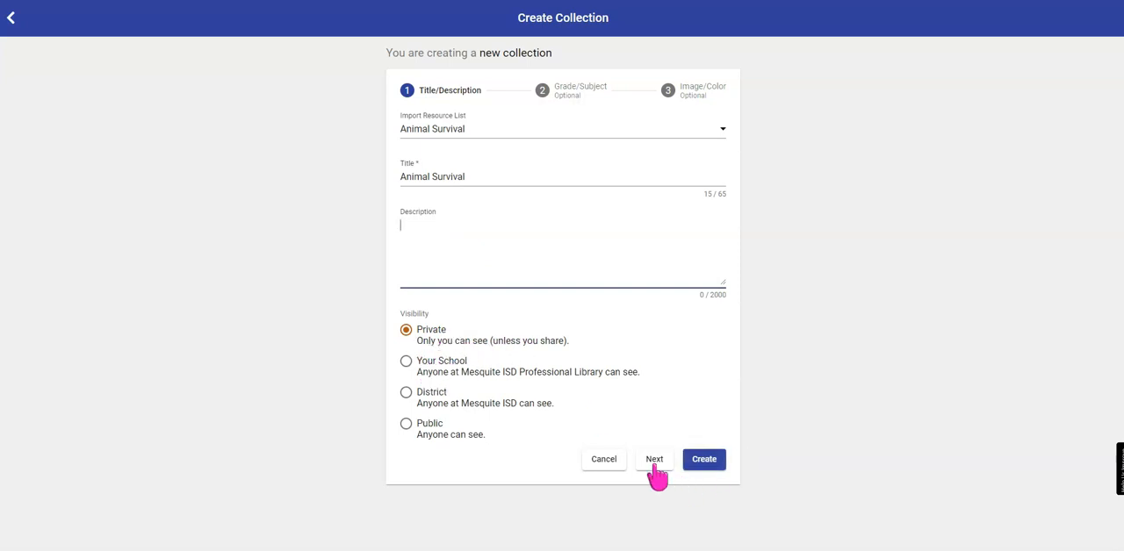
pyautogui.click(653, 460)
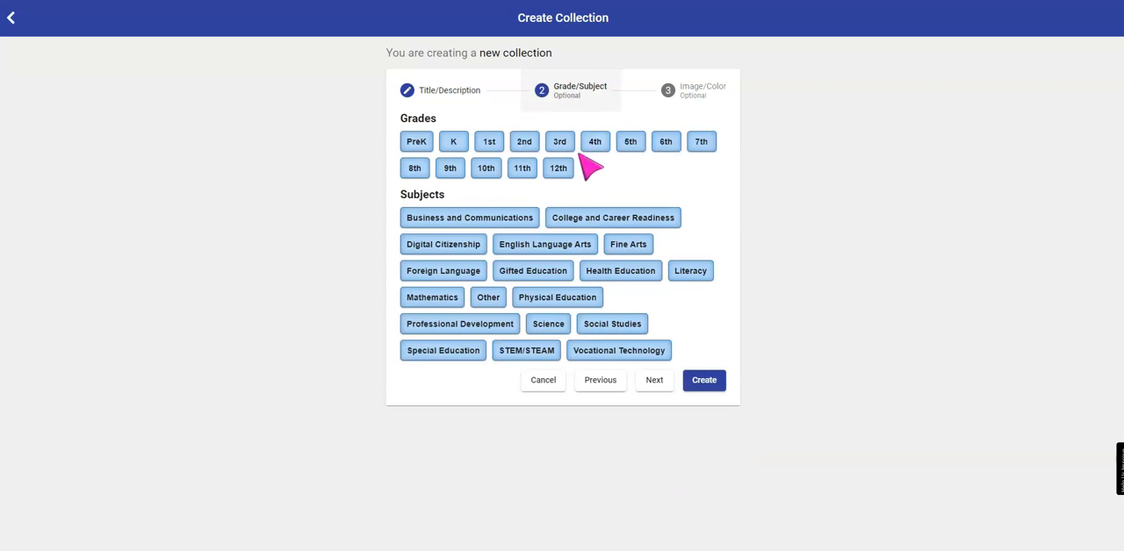
pyautogui.moveTo(680, 373)
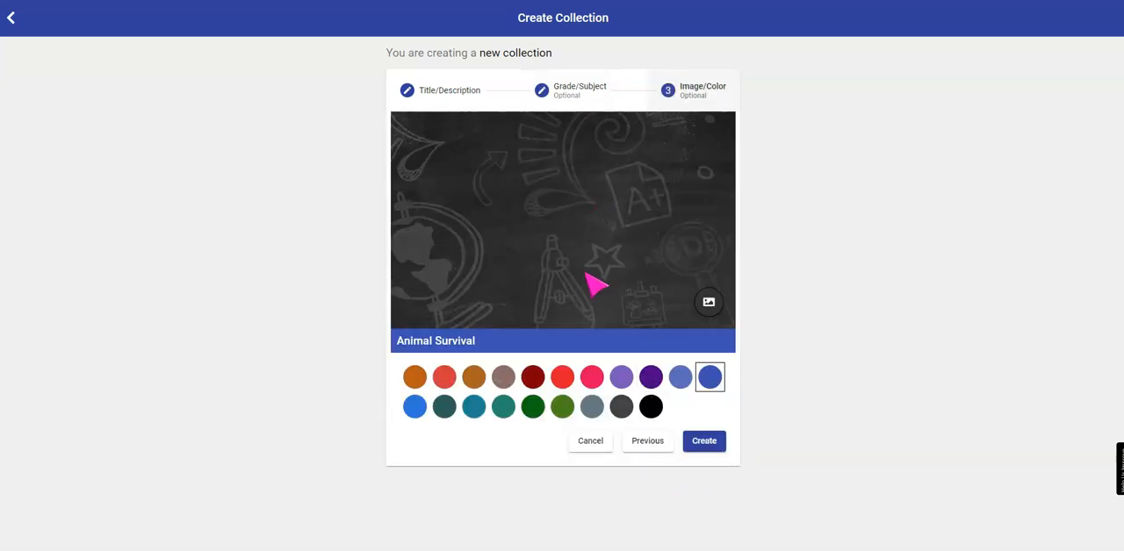
# Pick the sprouting seedlings stock photo as cover and create the 92-item collection.
pyautogui.click(708, 301)
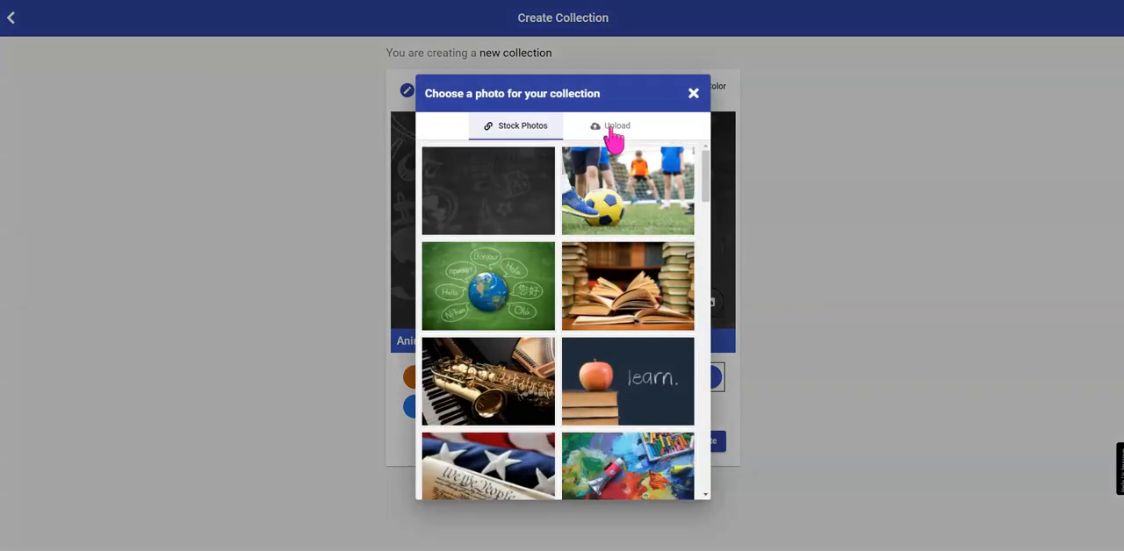
pyautogui.scroll(-3)
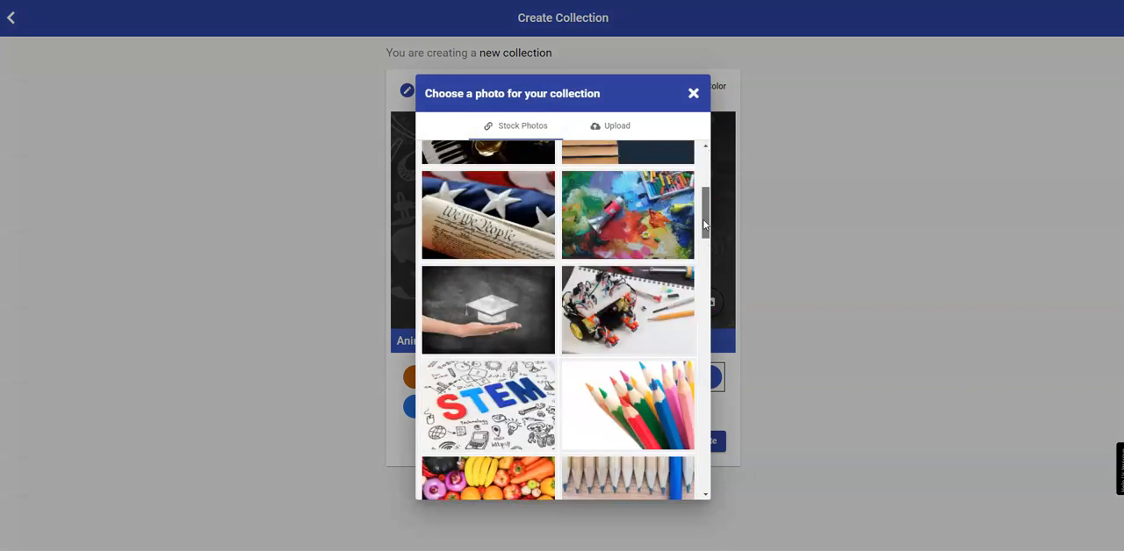
pyautogui.scroll(-3)
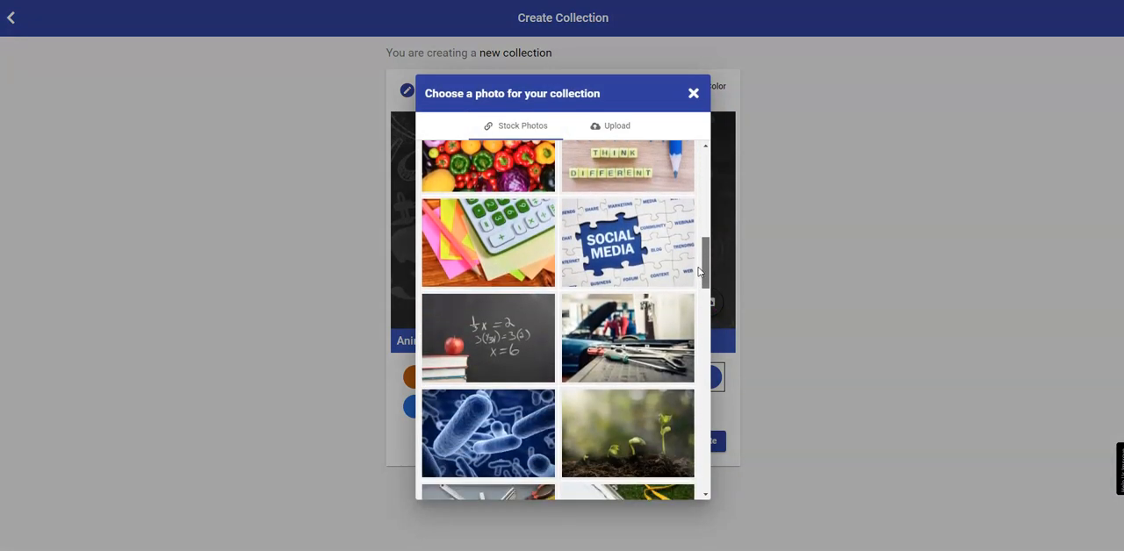
pyautogui.click(627, 433)
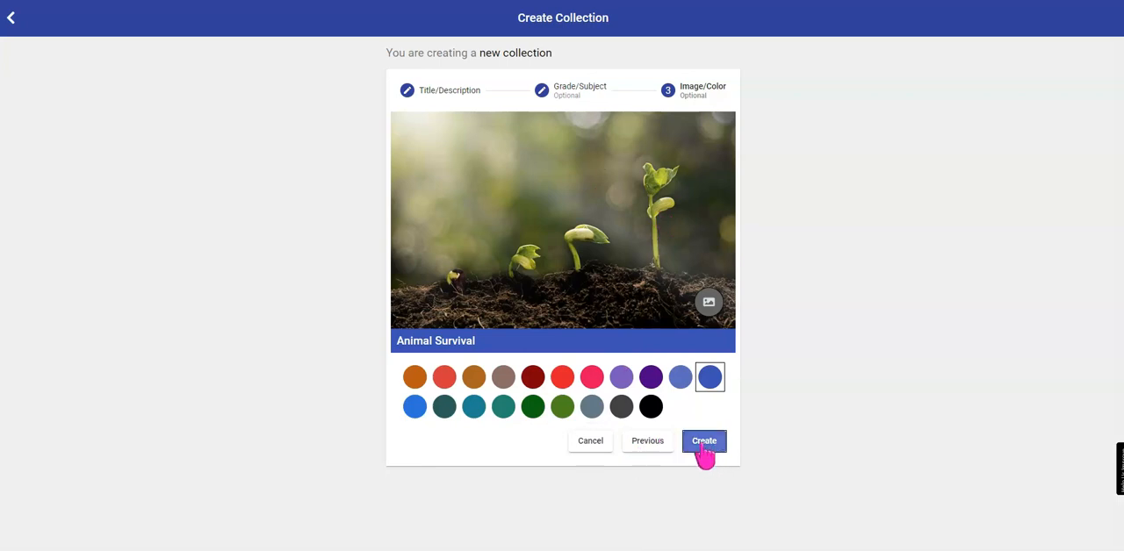
pyautogui.click(703, 440)
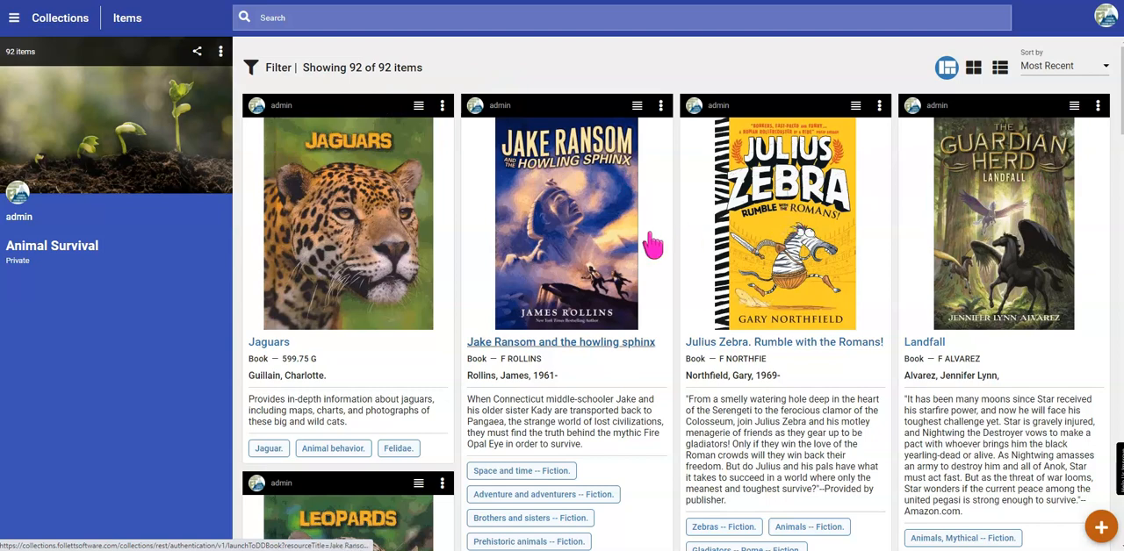
pyautogui.scroll(-3)
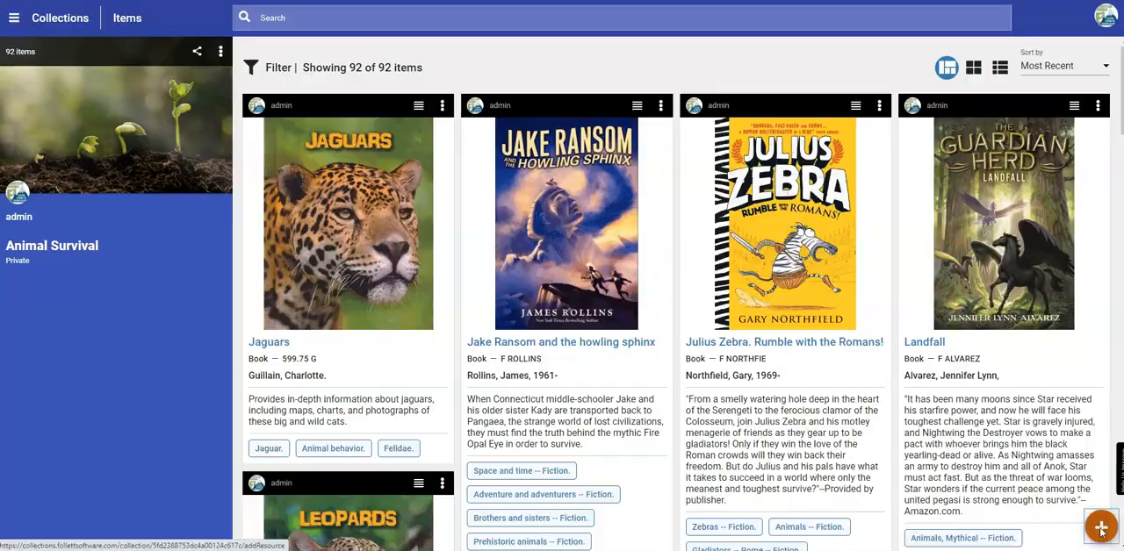
pyautogui.click(1100, 527)
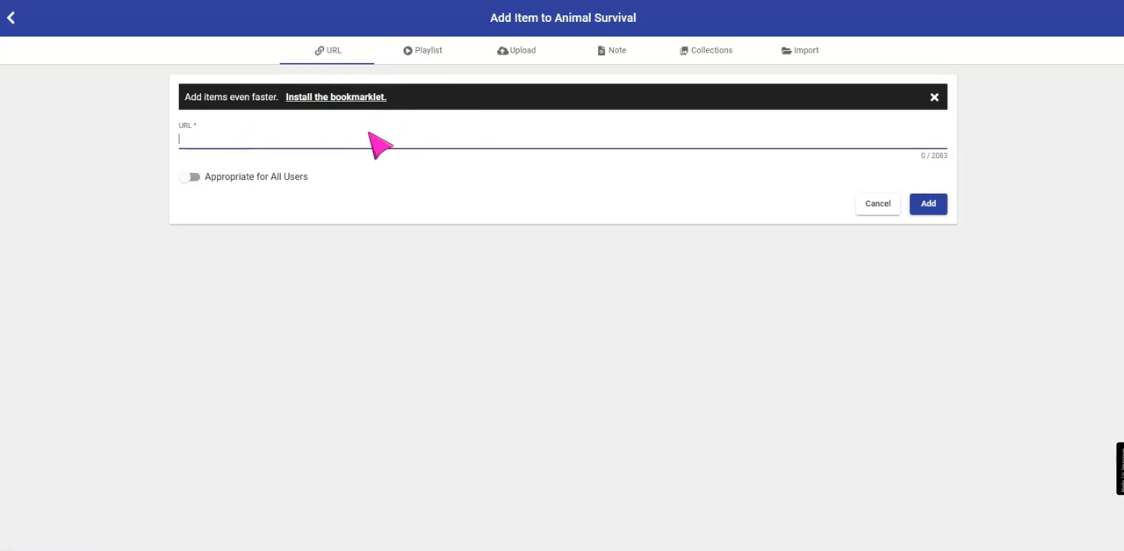
pyautogui.moveTo(605, 61)
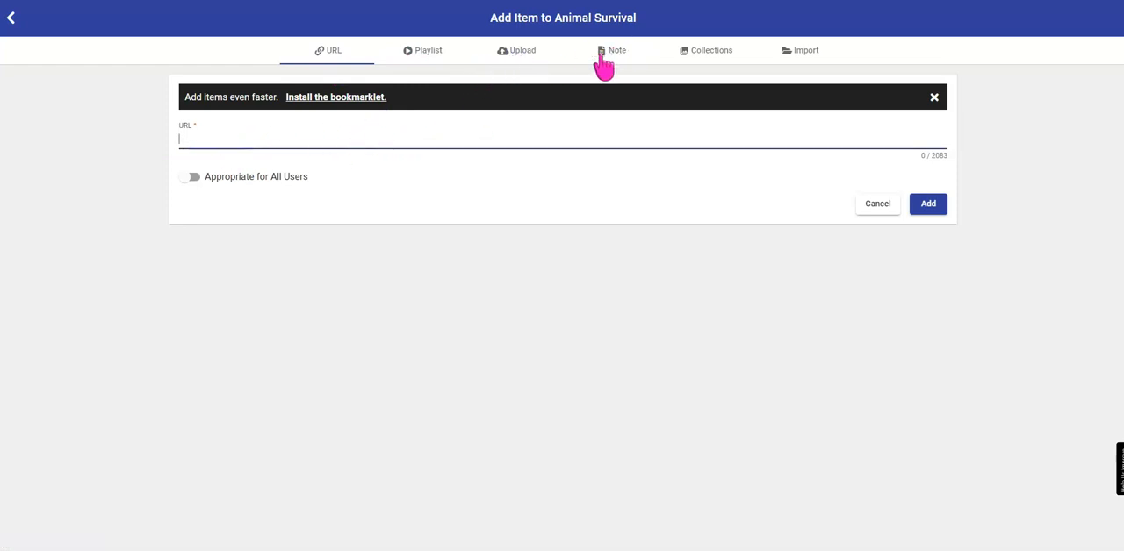
pyautogui.moveTo(869, 242)
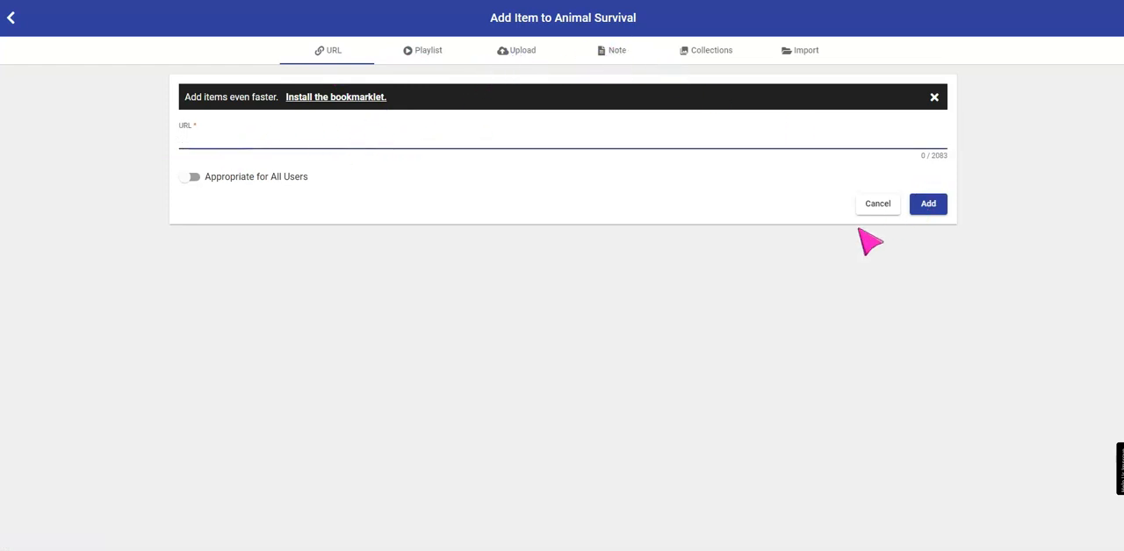
pyautogui.click(877, 204)
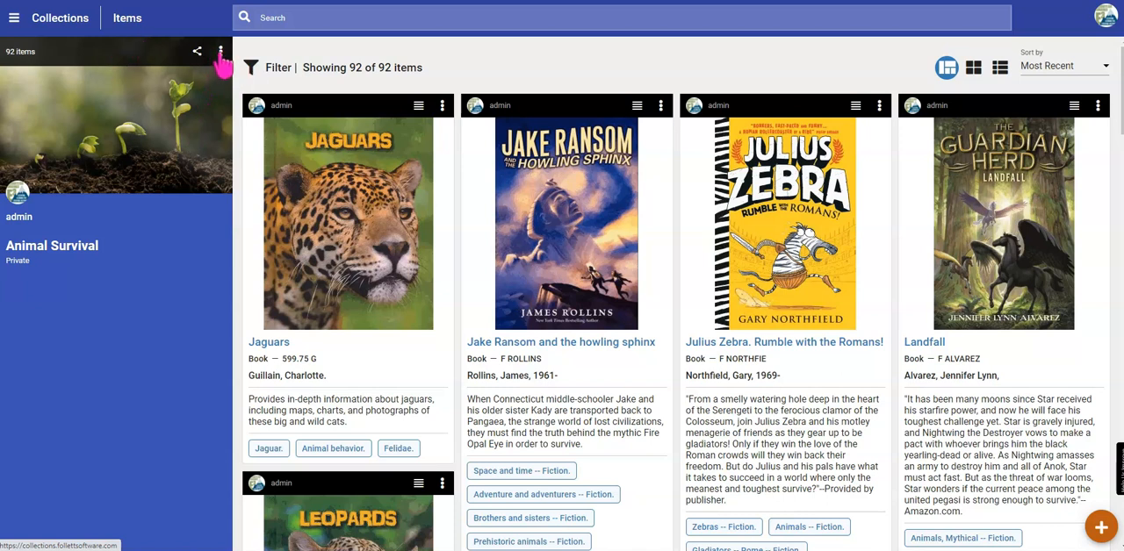
# Edit the Animal Survival collection from its header menu and open the Grade/Subject step.
pyautogui.click(221, 51)
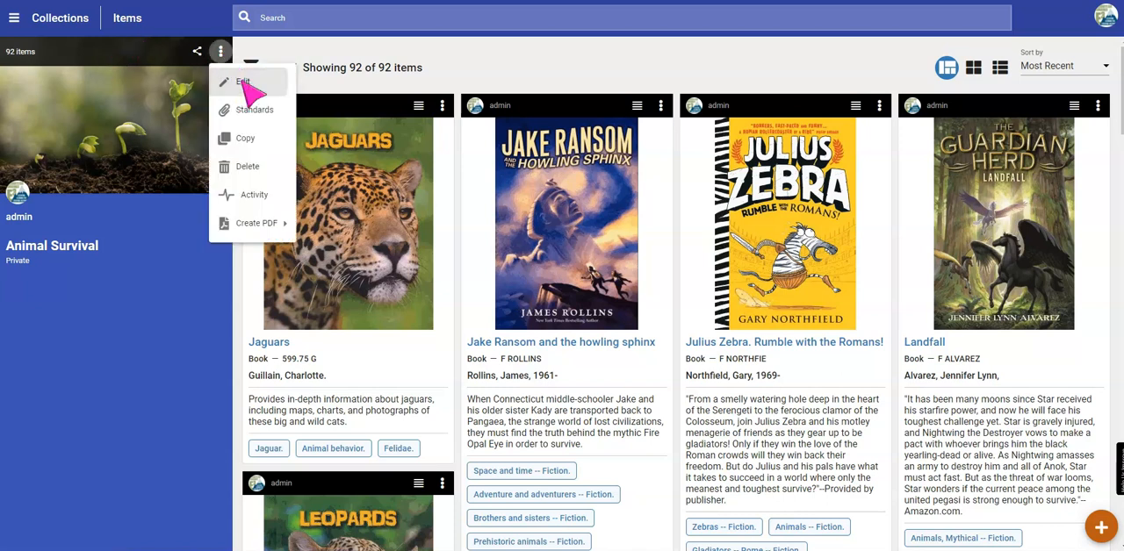
pyautogui.click(243, 82)
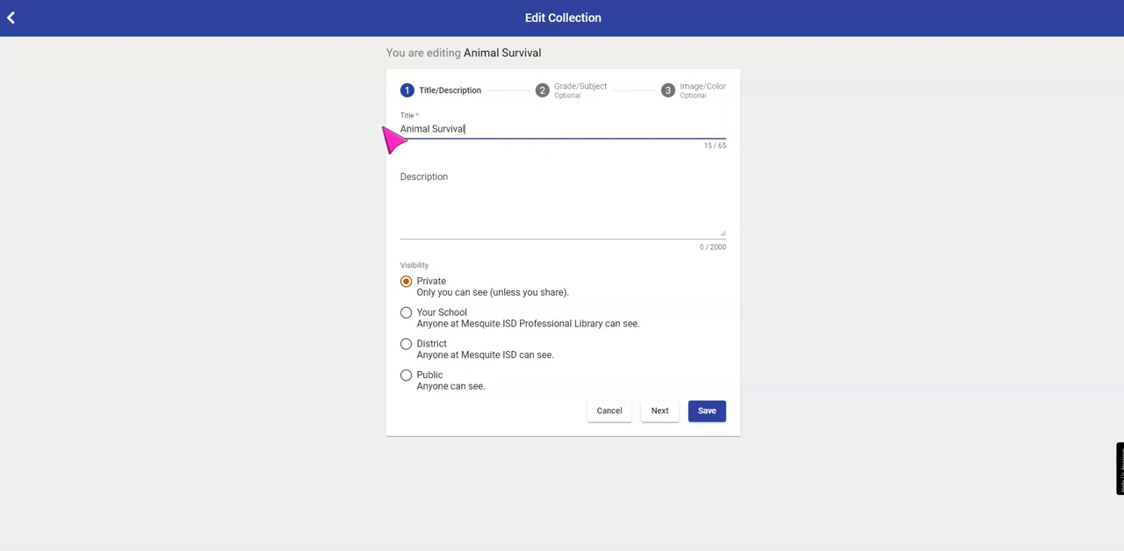
pyautogui.moveTo(443, 237)
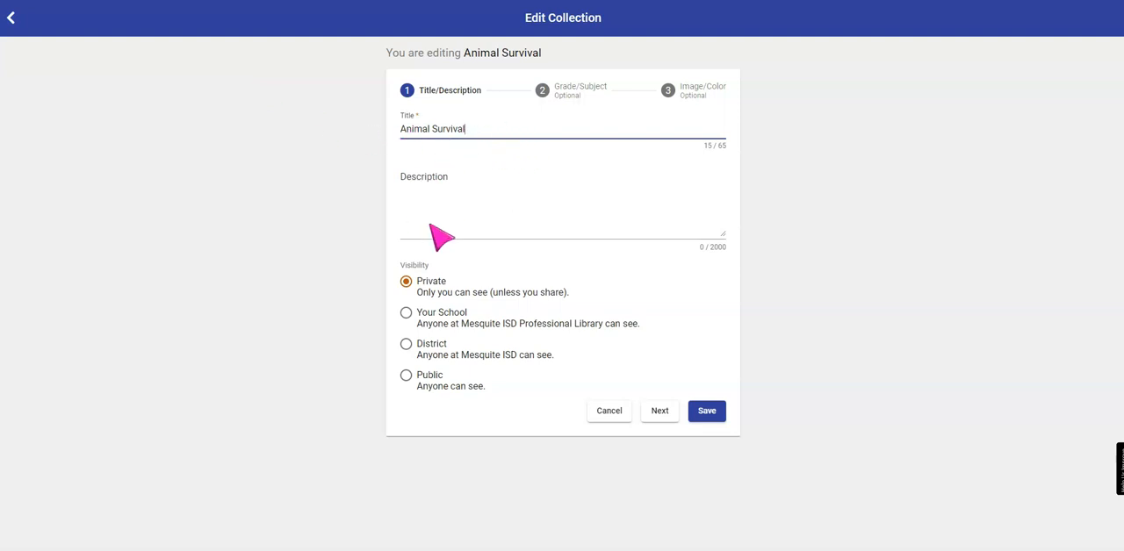
pyautogui.moveTo(432, 375)
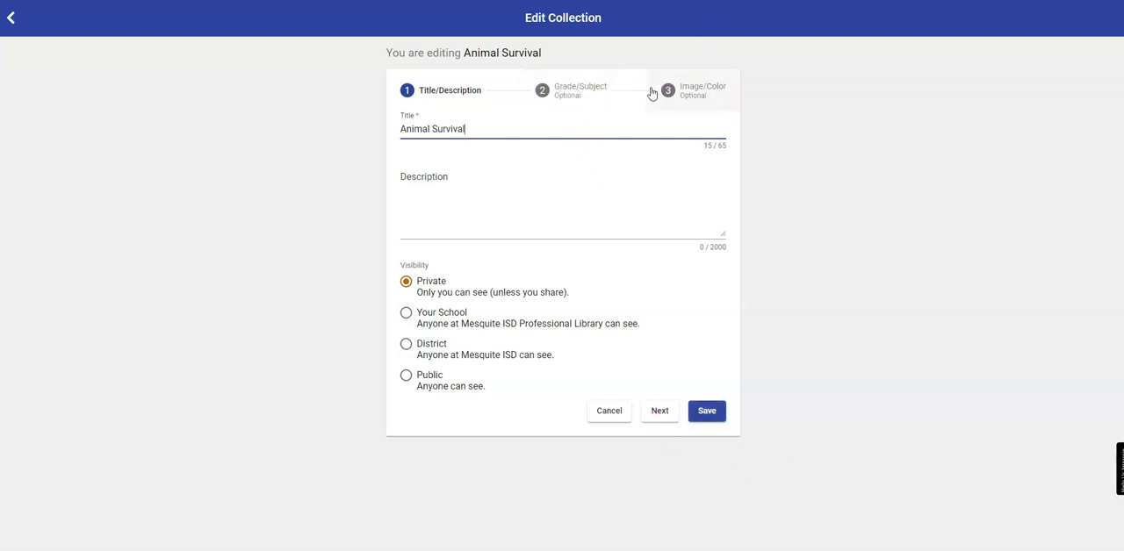
pyautogui.click(659, 411)
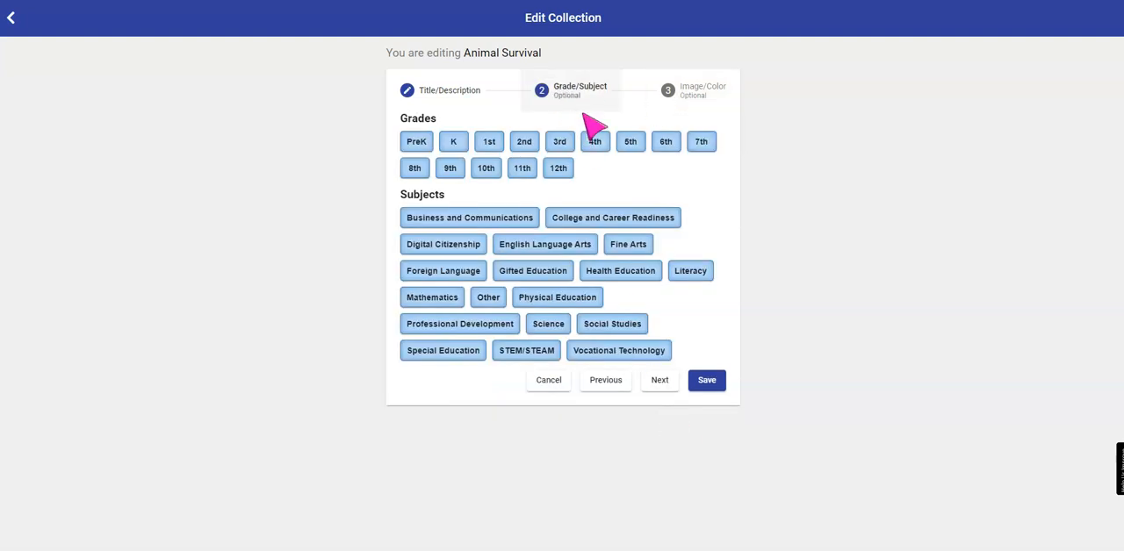